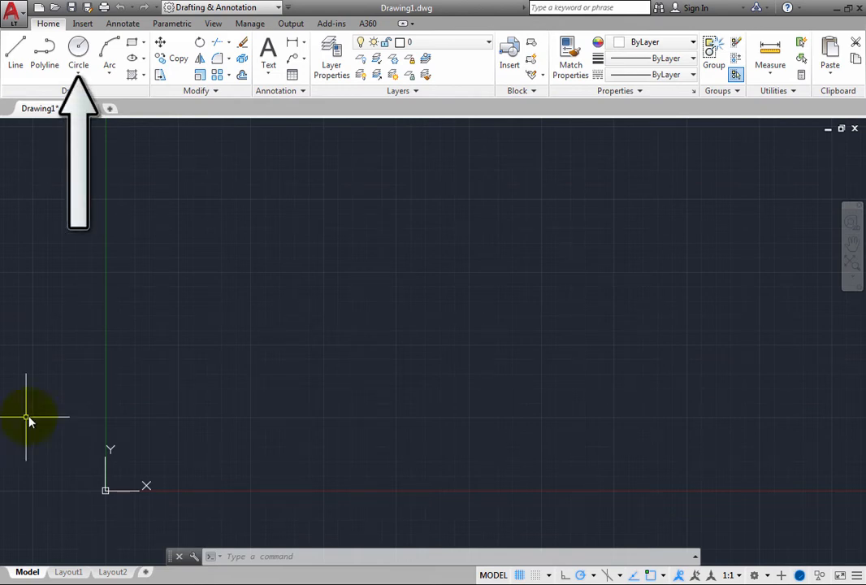
Expand the Circle flyout to show the list of circle-drawing methods
left_click(78, 50)
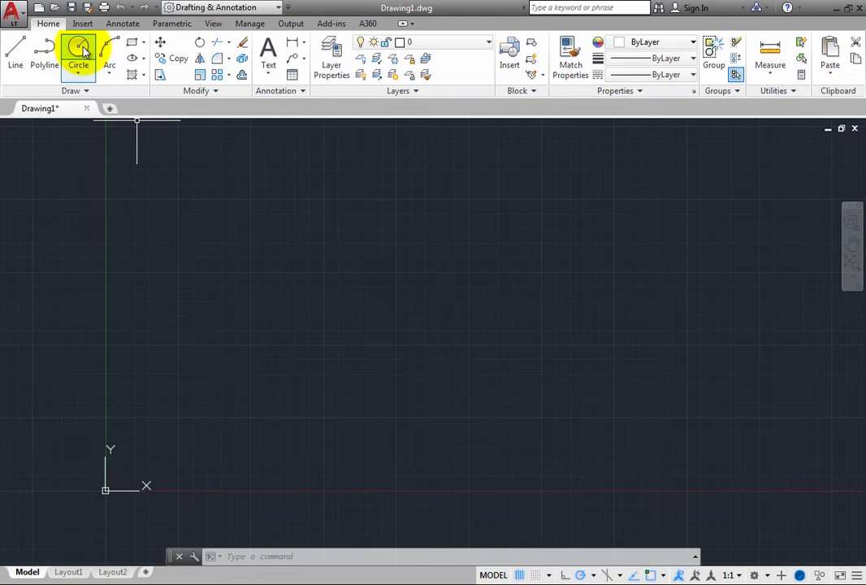
mouse_move(78, 57)
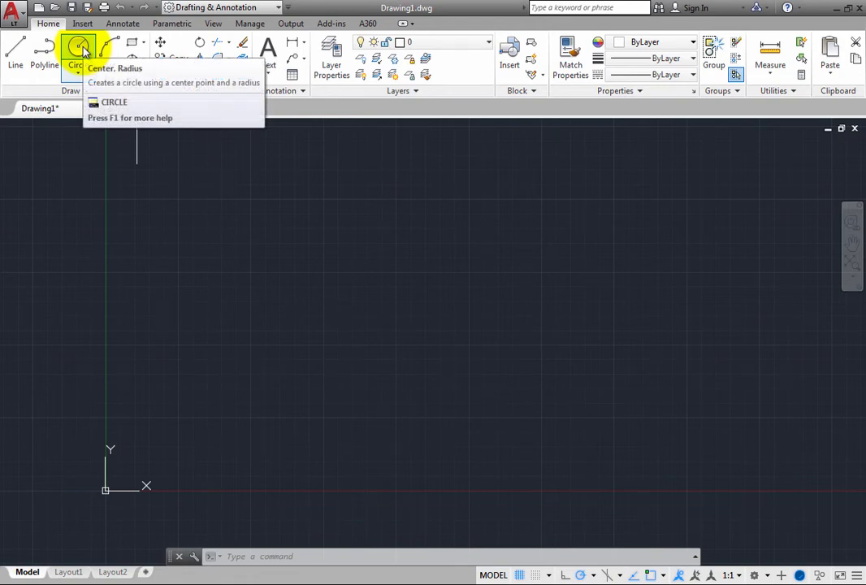
mouse_move(78, 49)
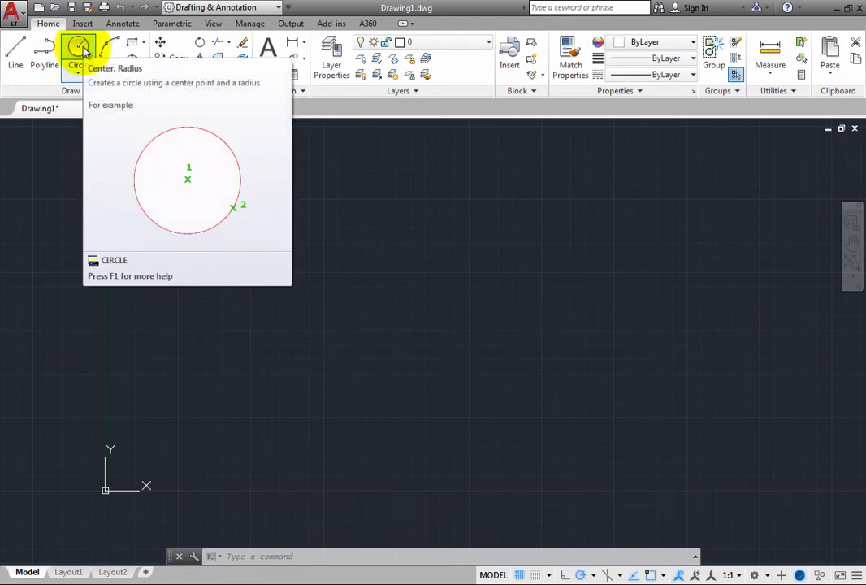
mouse_move(85, 77)
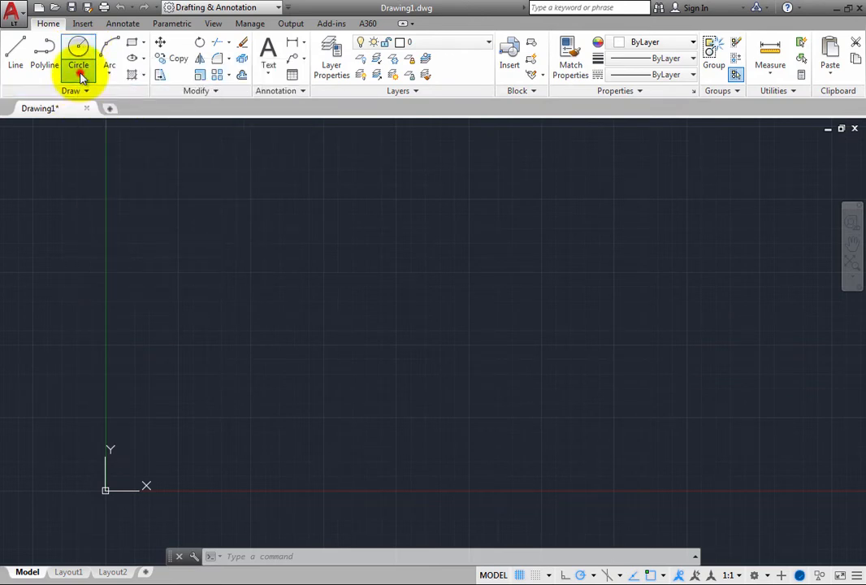
left_click(78, 65)
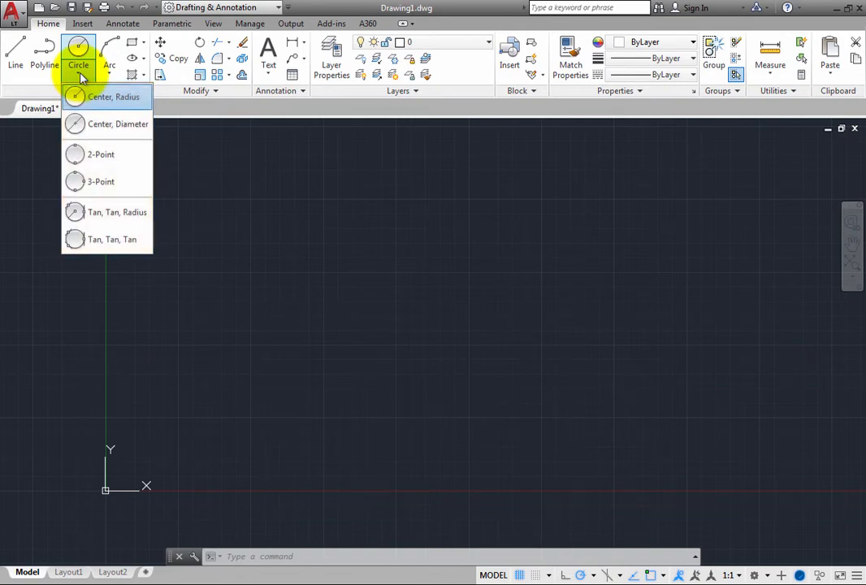
mouse_move(126, 97)
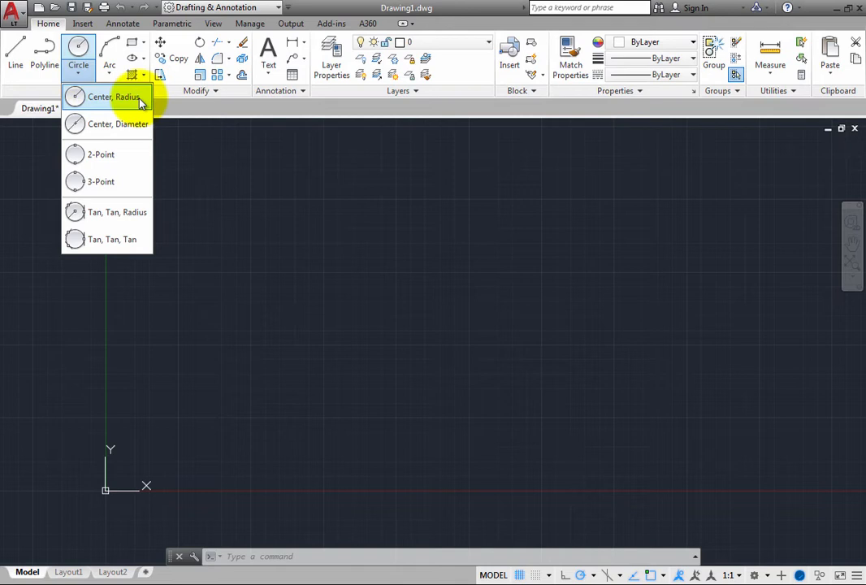
mouse_move(127, 98)
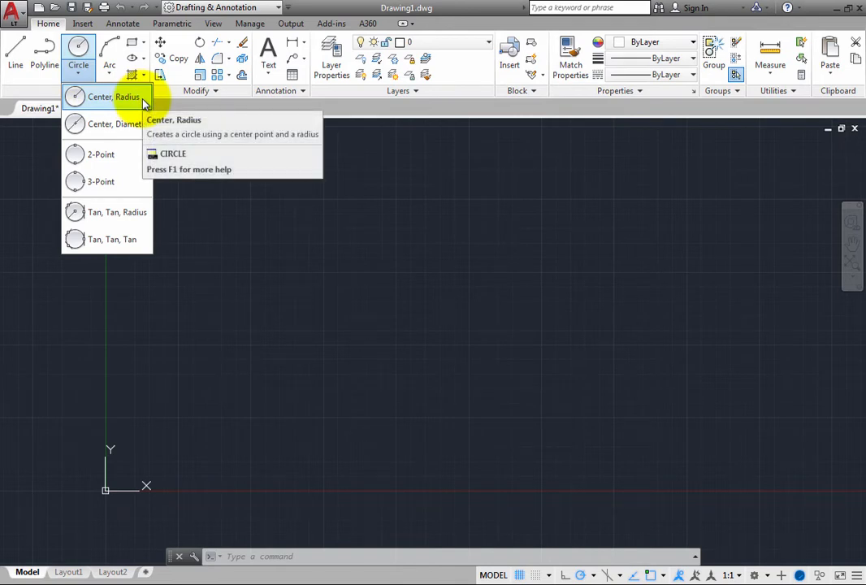
mouse_move(114, 124)
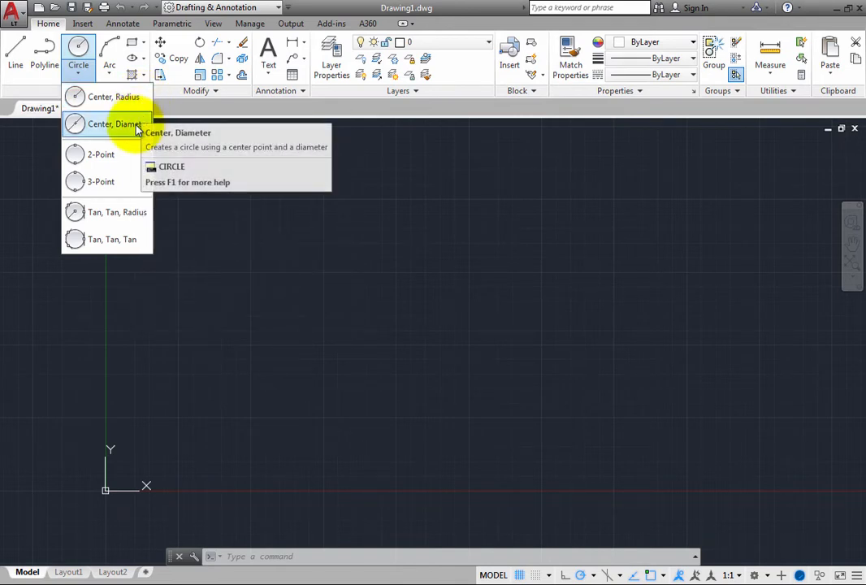
mouse_move(111, 123)
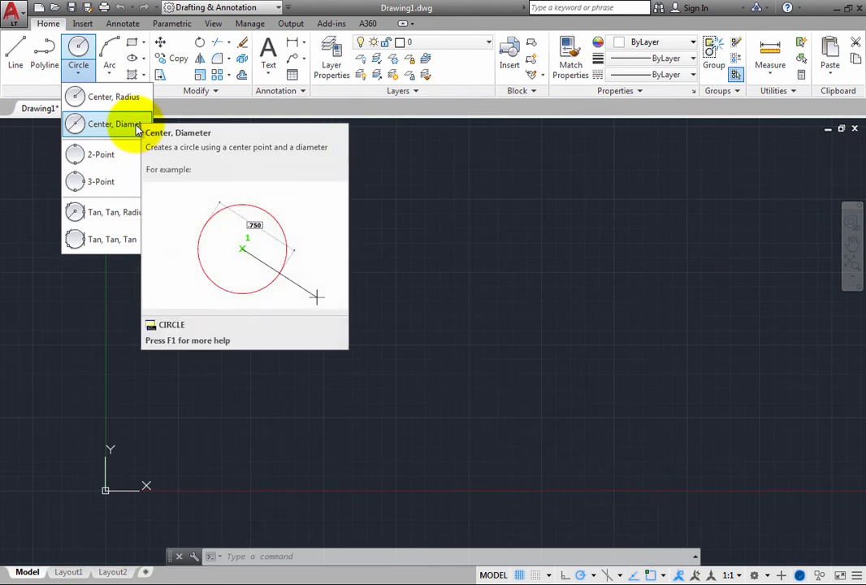
mouse_move(101, 154)
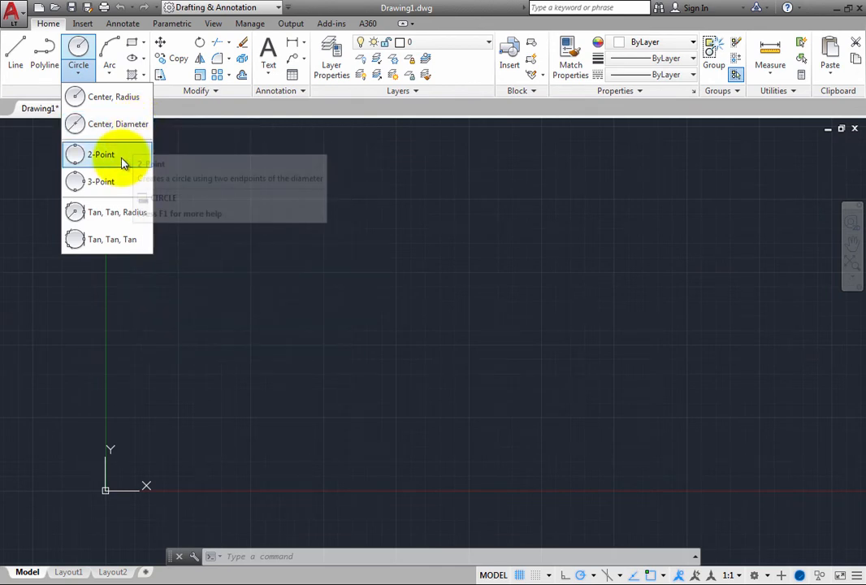
mouse_move(122, 159)
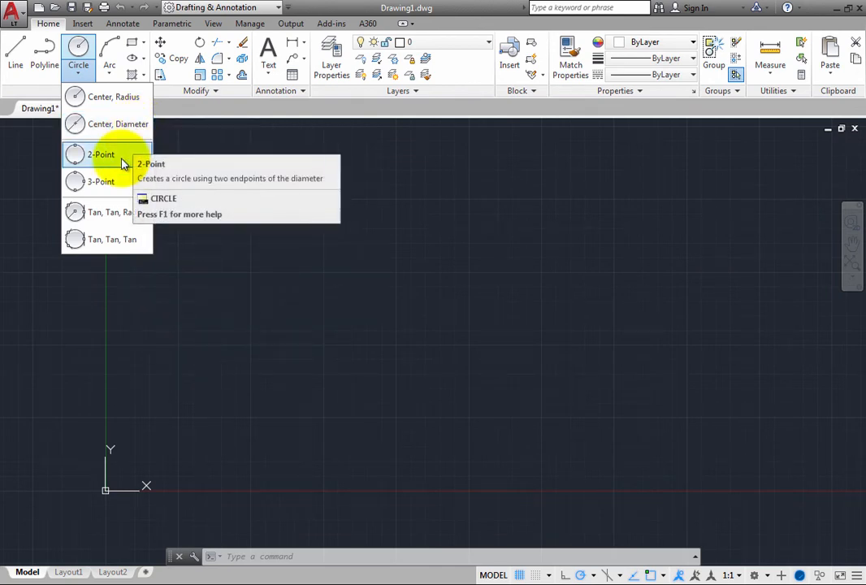
mouse_move(122, 182)
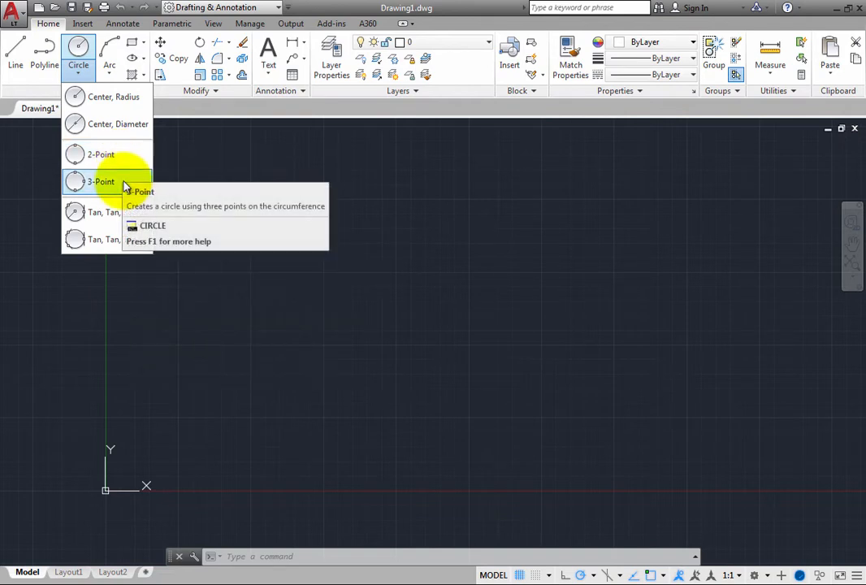
mouse_move(123, 185)
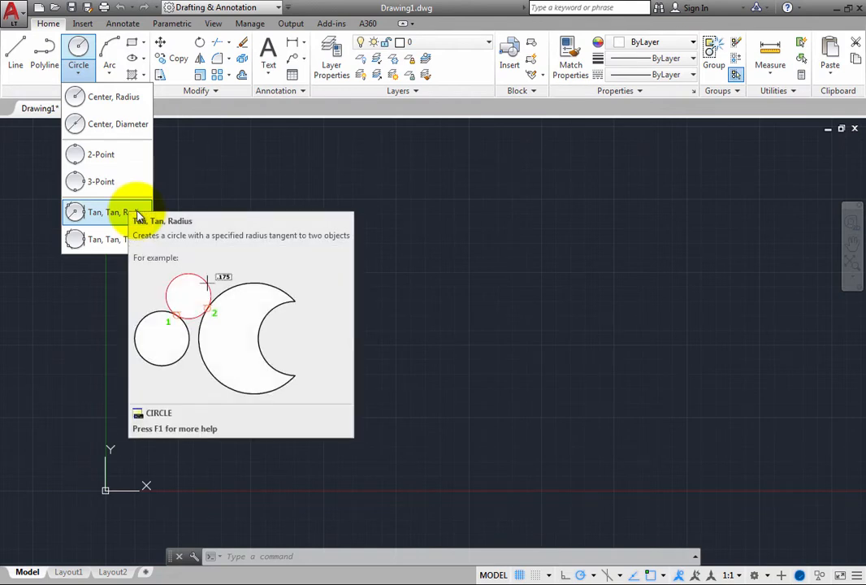
mouse_move(113, 239)
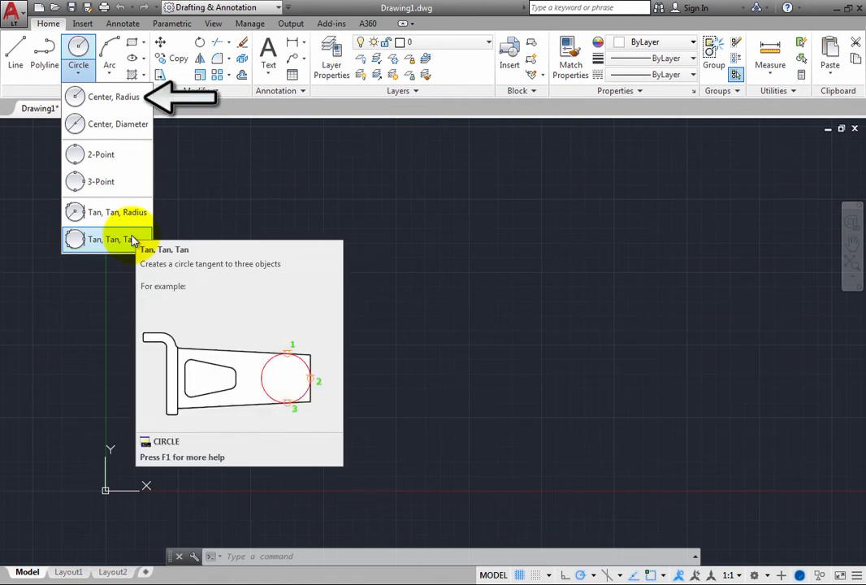
mouse_move(113, 97)
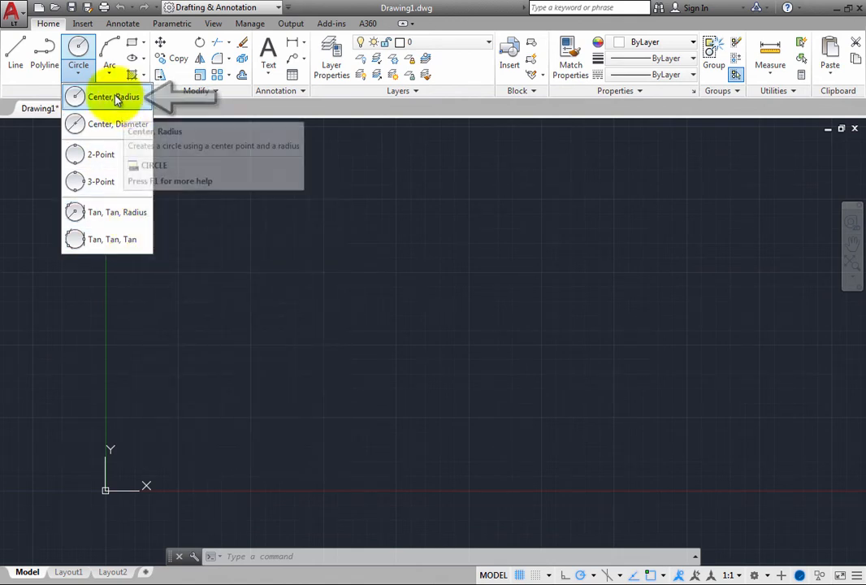
mouse_move(114, 98)
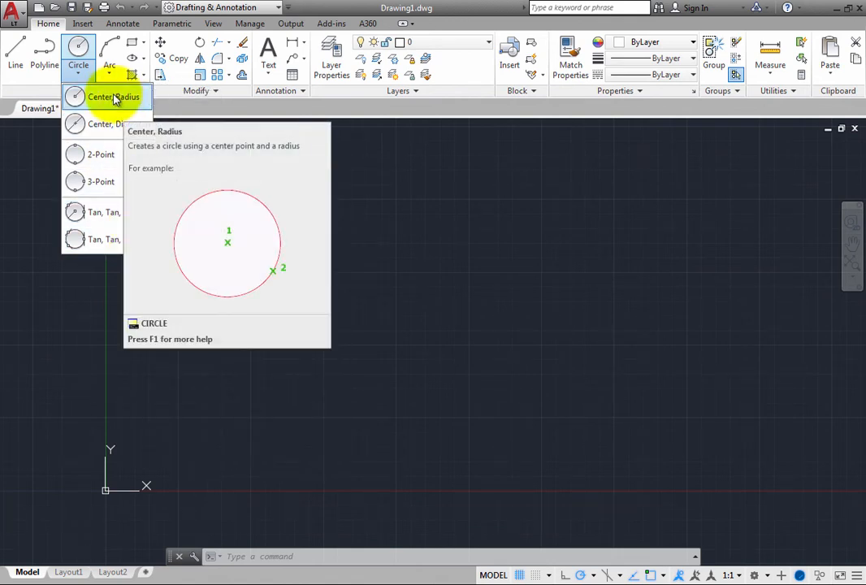
Start the Center, Radius circle command so it waits for a center point
left_click(114, 98)
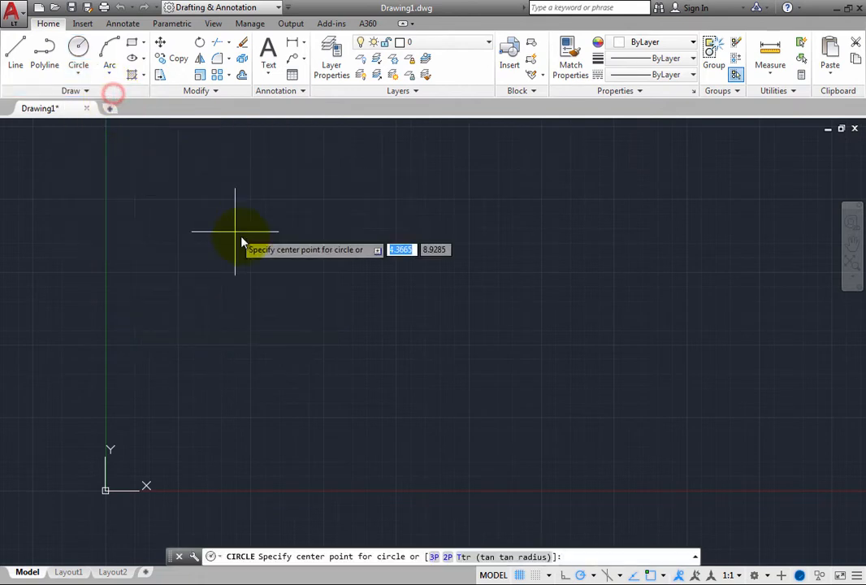
mouse_move(284, 276)
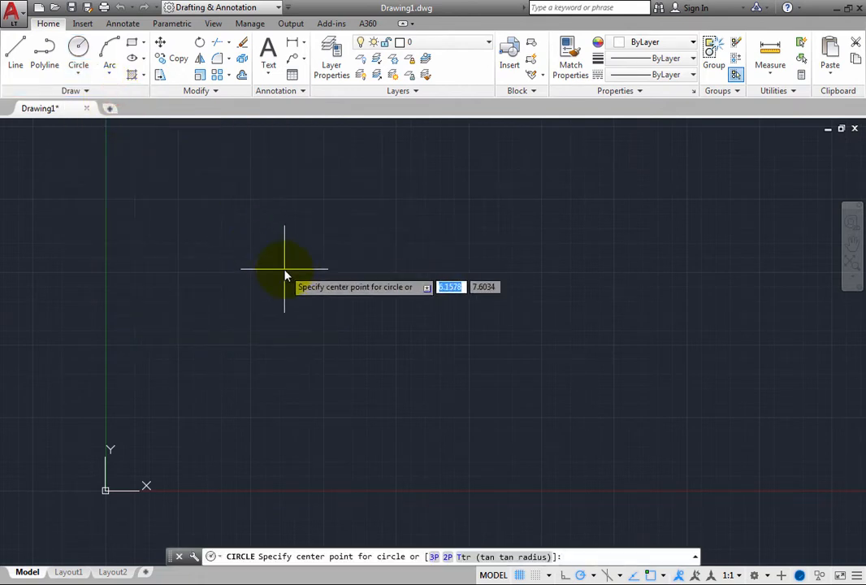
mouse_move(289, 289)
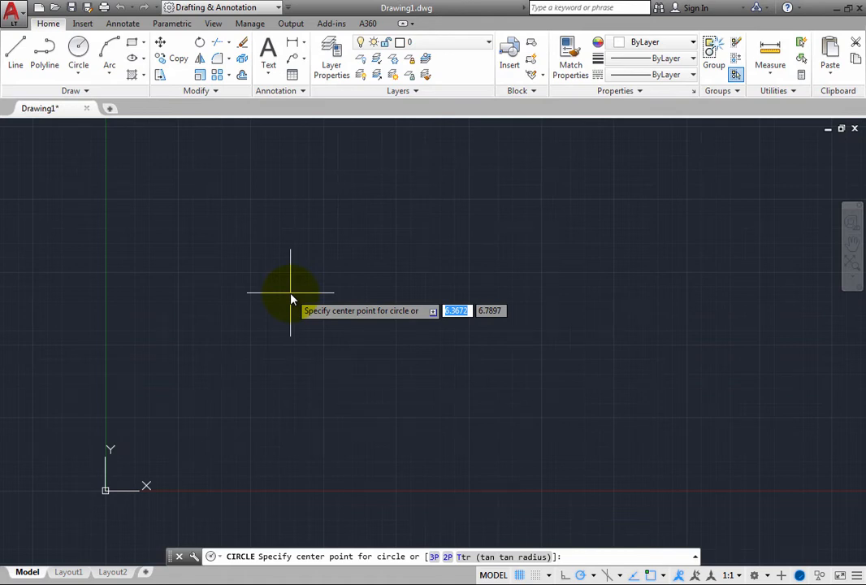
Draw the first circle with center entered as 5,6 via dynamic input and radius .75
key("Tab")
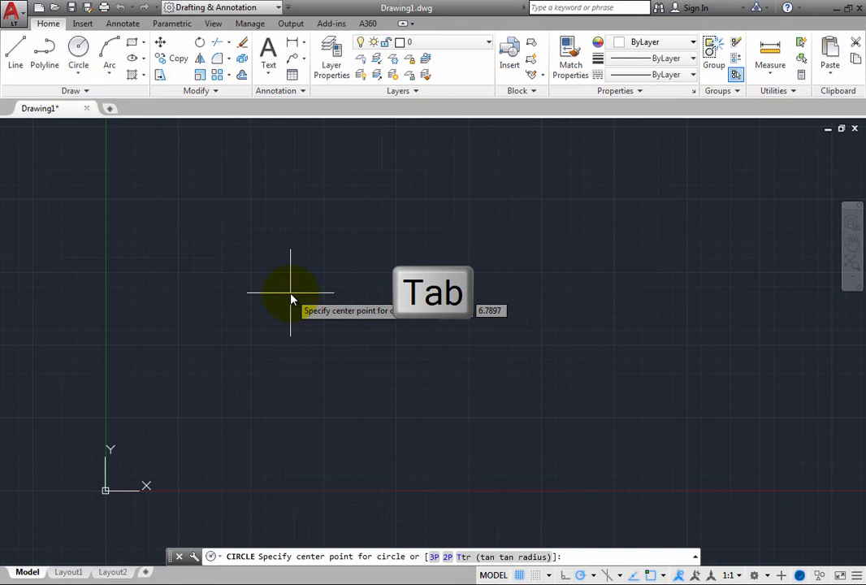
key("Tab")
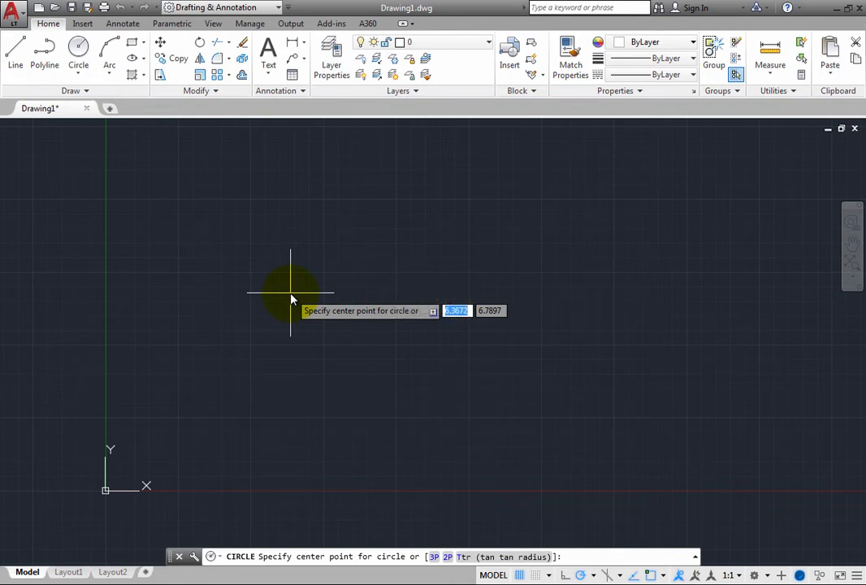
key("Tab")
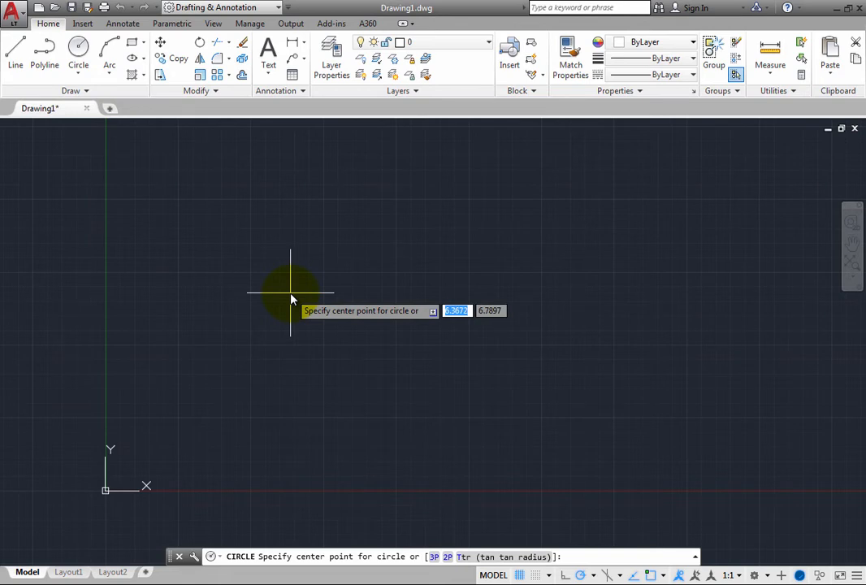
key("Tab")
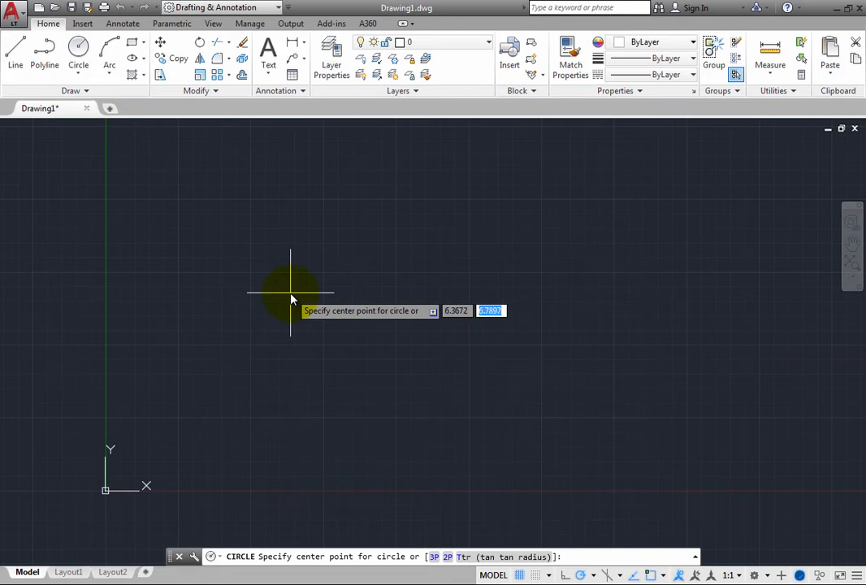
key("Tab")
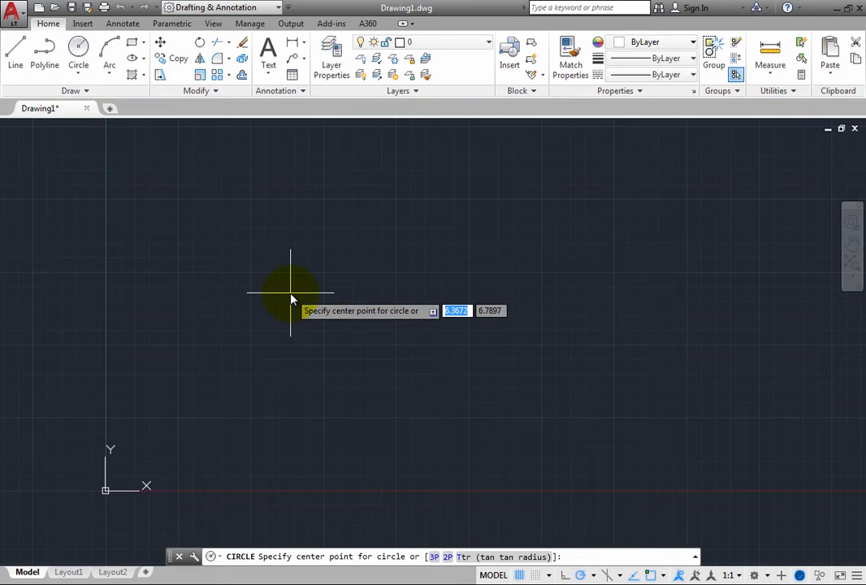
key("Tab")
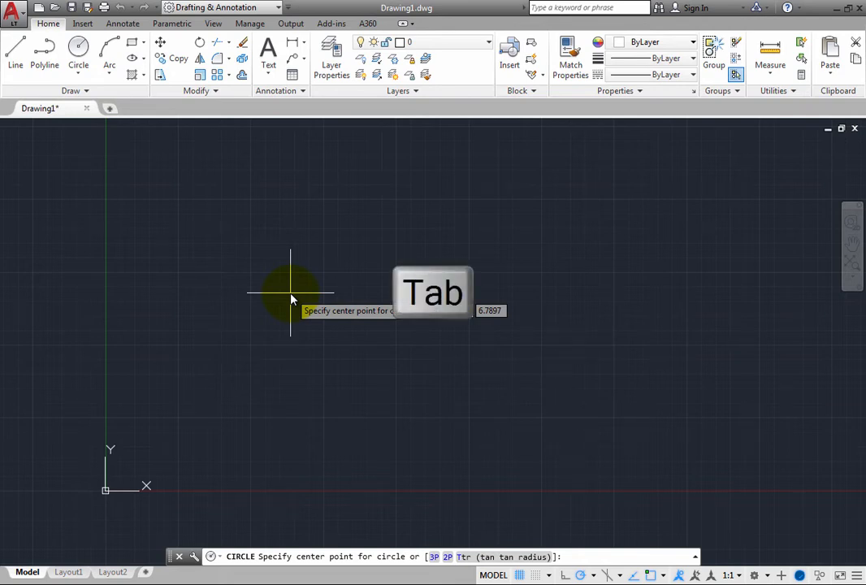
key("Tab")
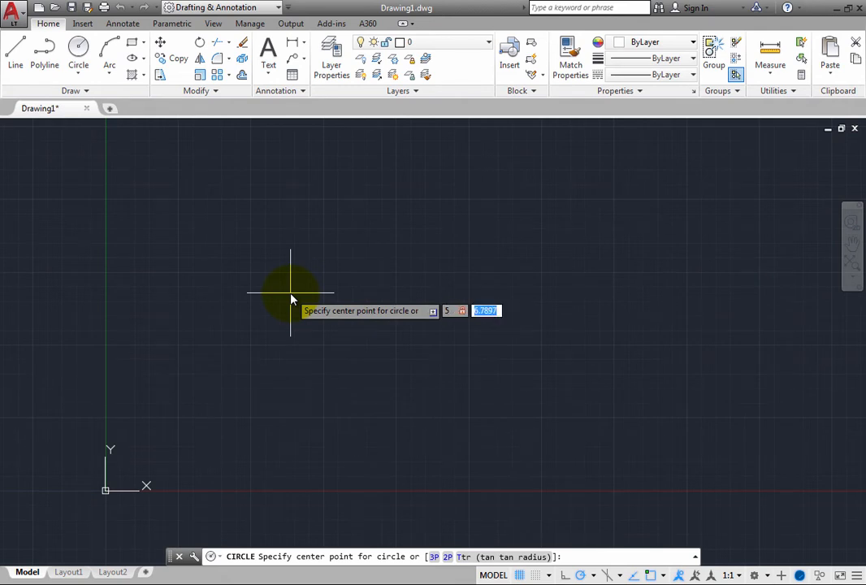
type("6")
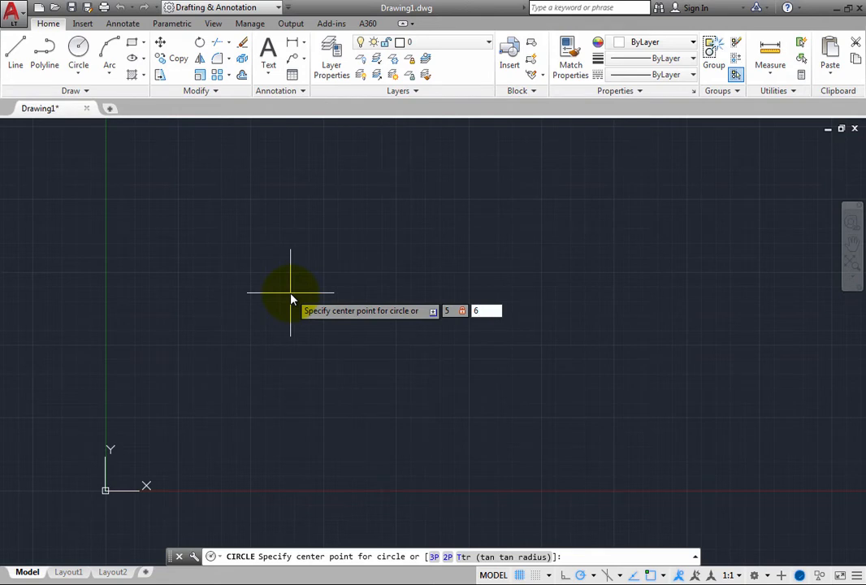
key("Tab")
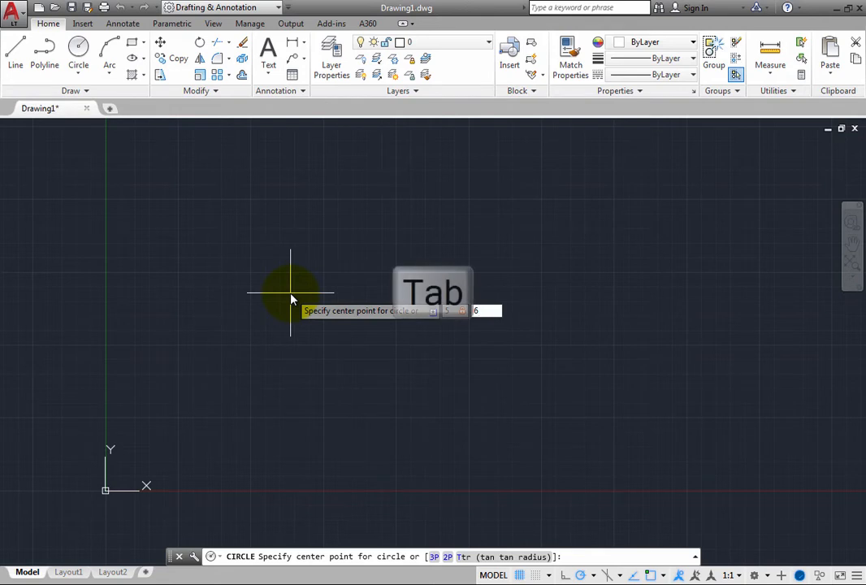
key("Tab")
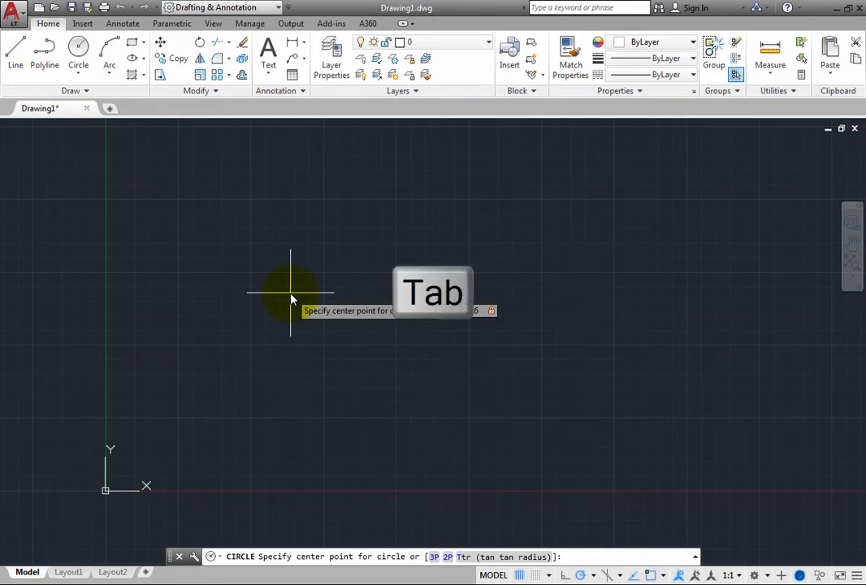
key("Tab")
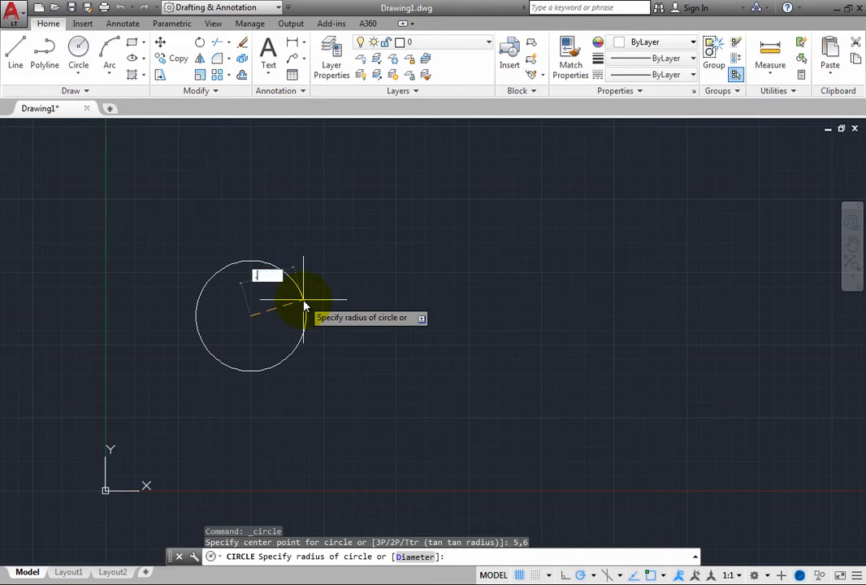
type(".75")
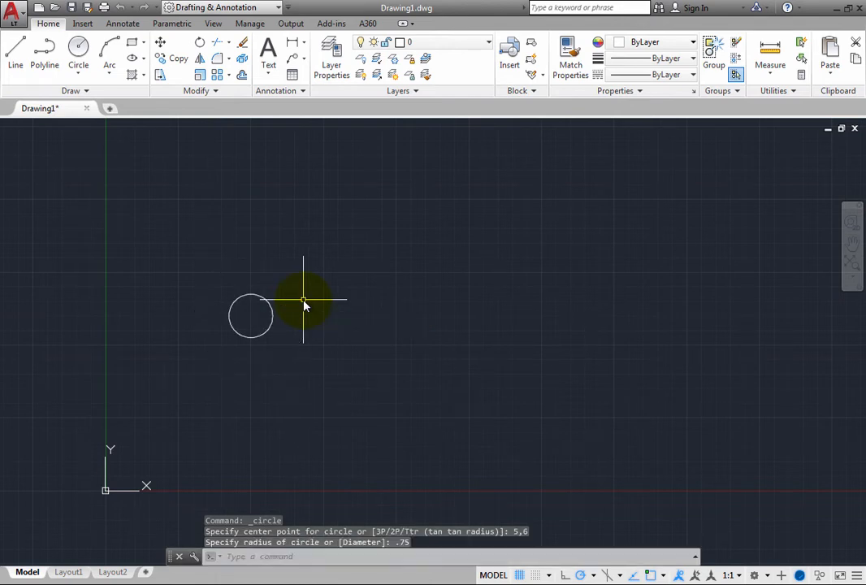
Repeat CIRCLE and place a second circle's center to the right of the first
key("space")
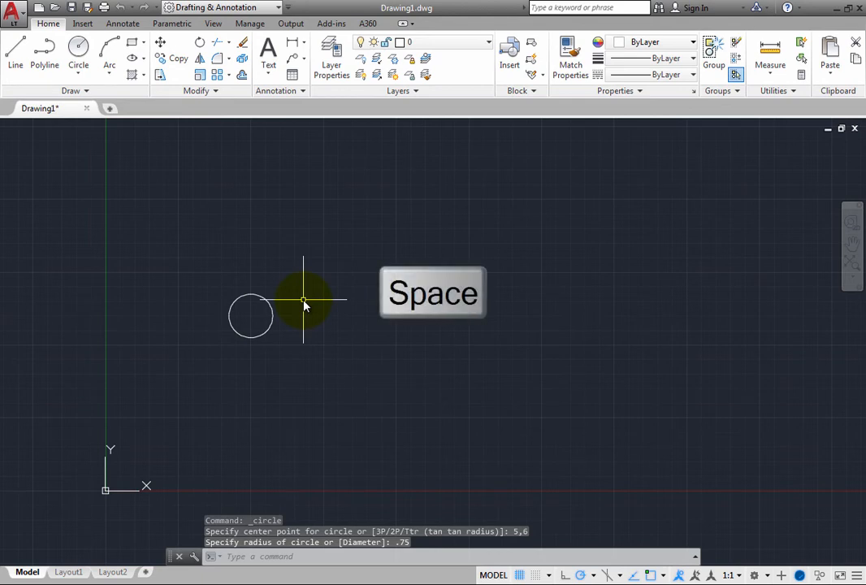
key("space")
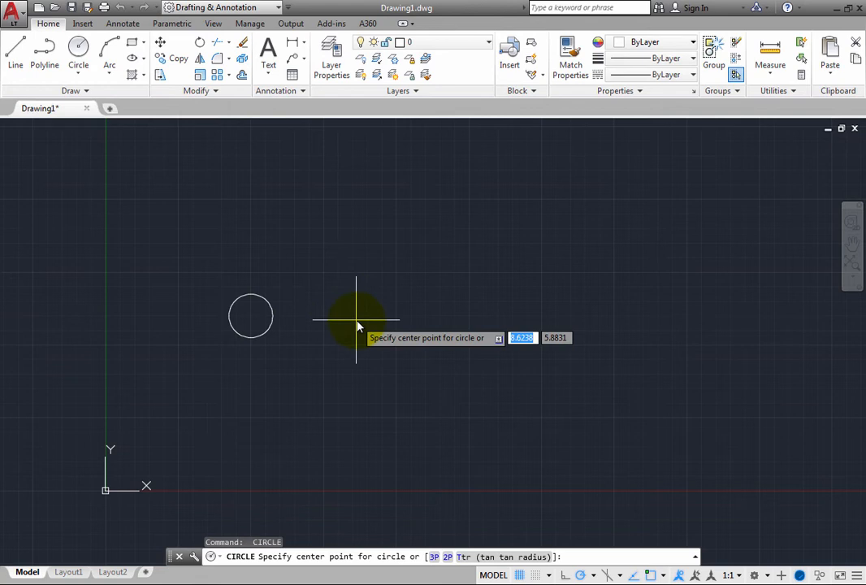
mouse_move(370, 350)
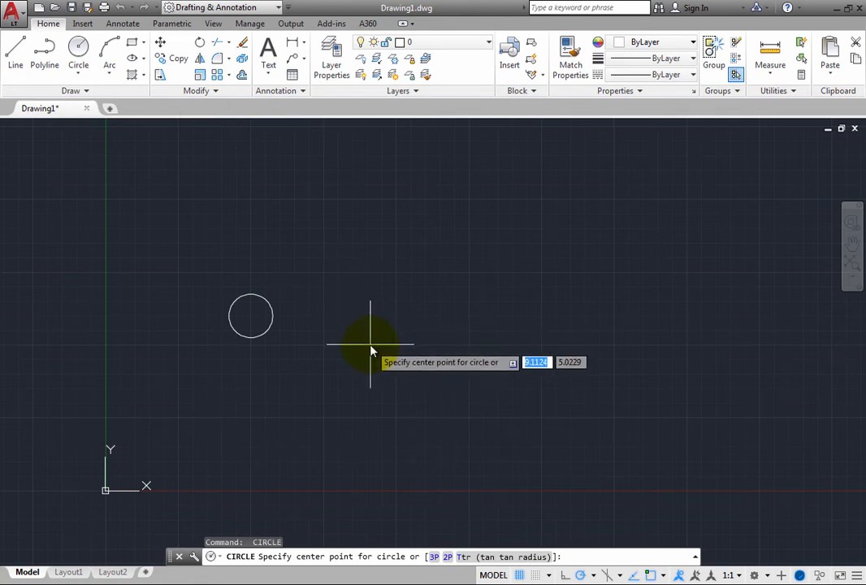
mouse_move(365, 315)
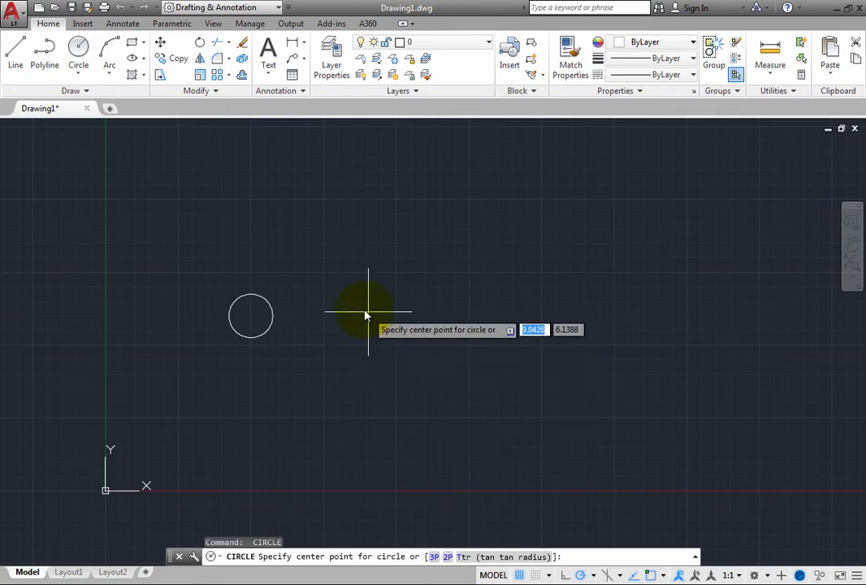
mouse_move(373, 317)
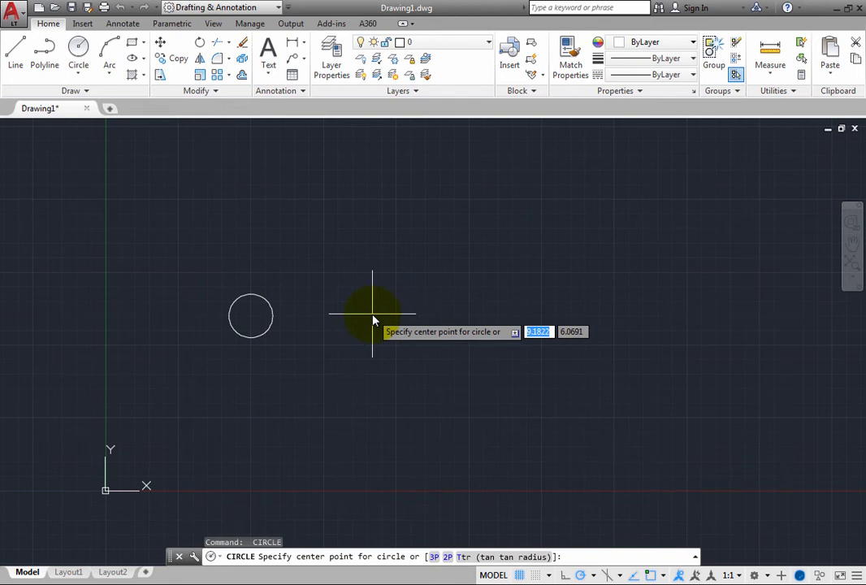
left_click(374, 316)
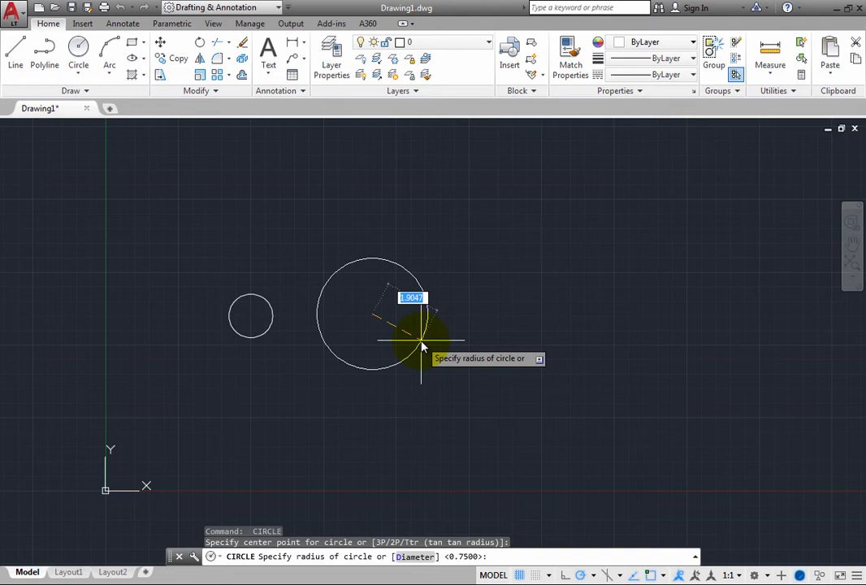
key("space")
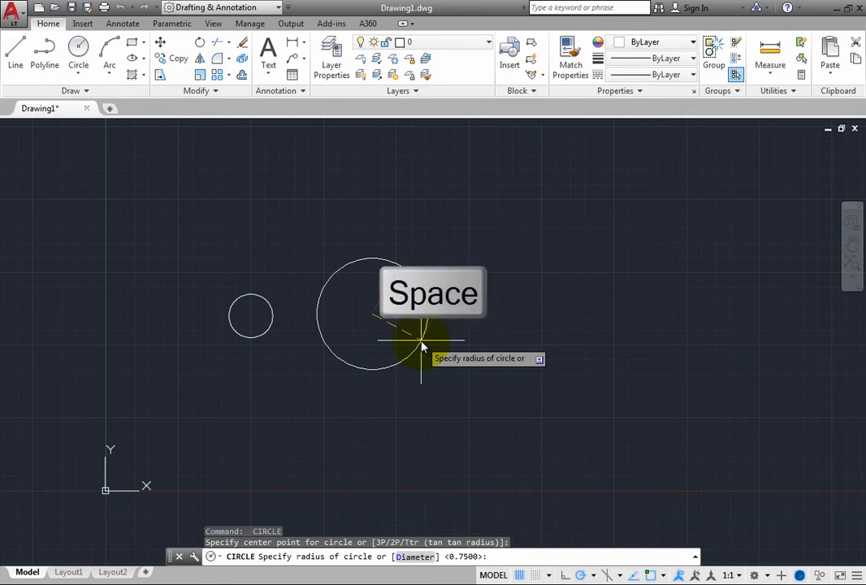
Finish the 0.75 circle and add two larger circles with radius 1.25, typed and then accepted as default
key("space")
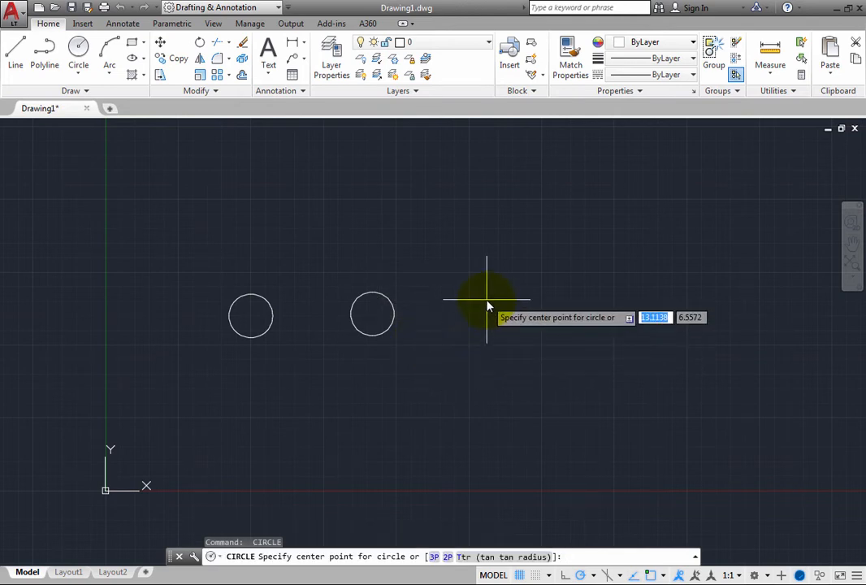
left_click(487, 306)
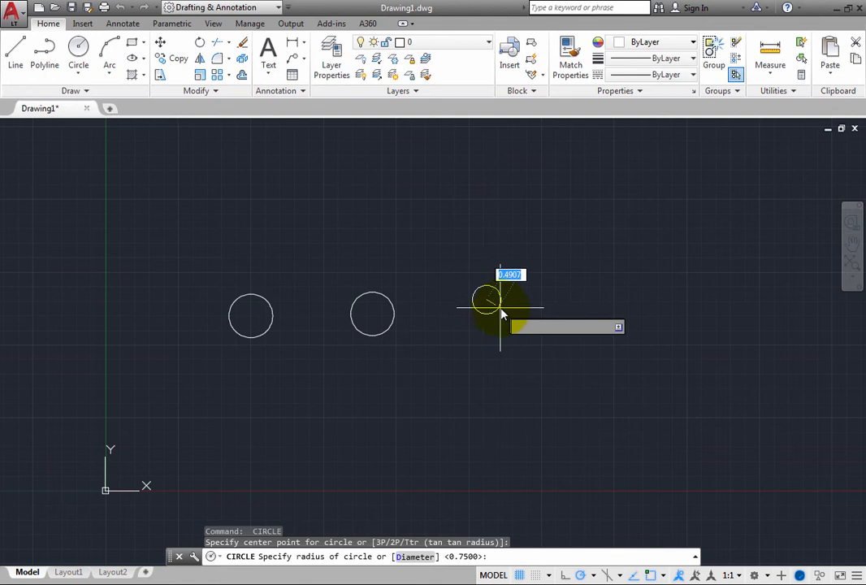
mouse_move(507, 307)
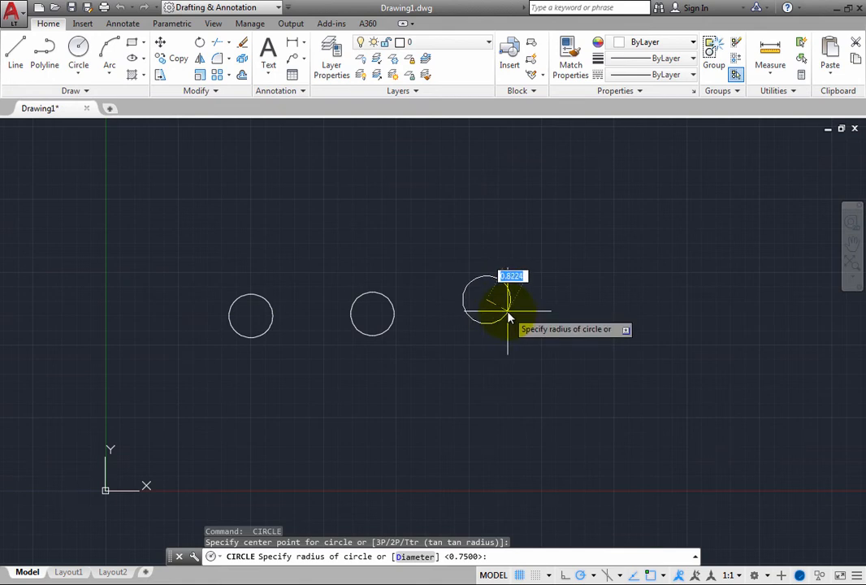
type("1.25")
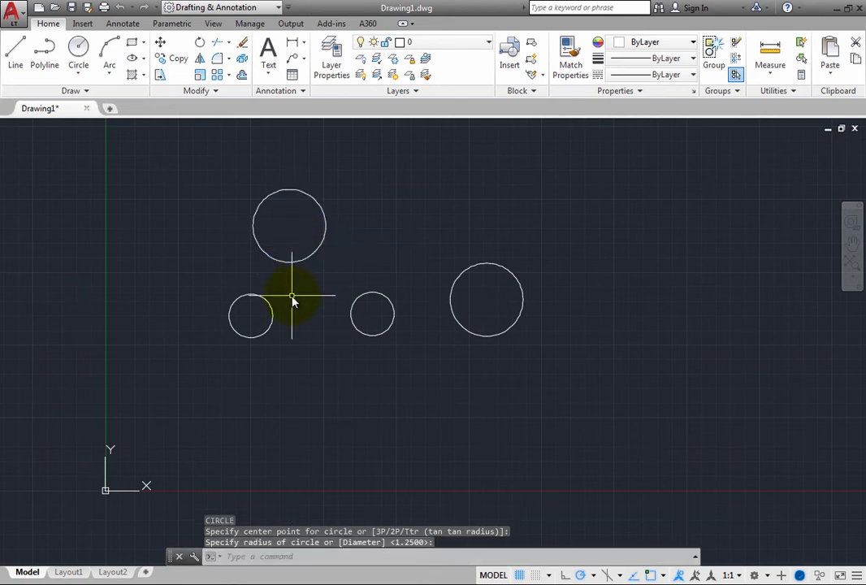
mouse_move(372, 316)
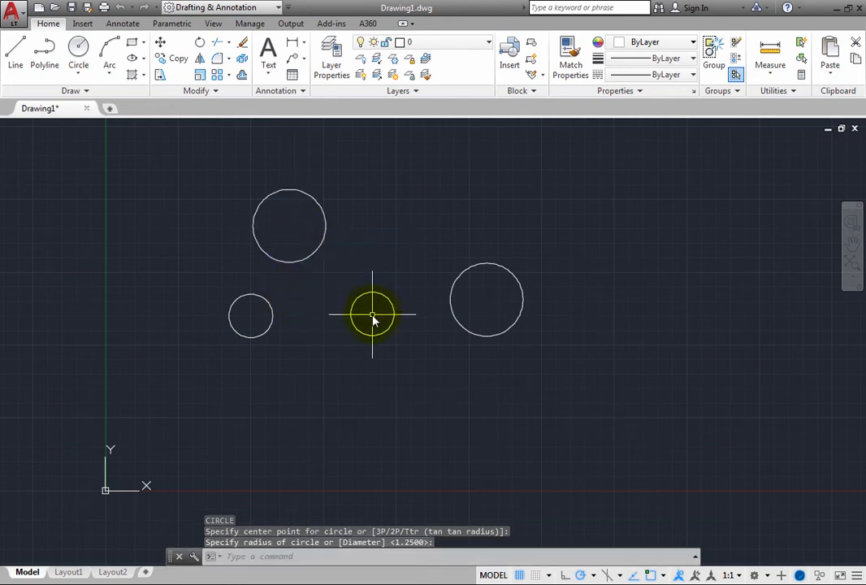
left_click(371, 315)
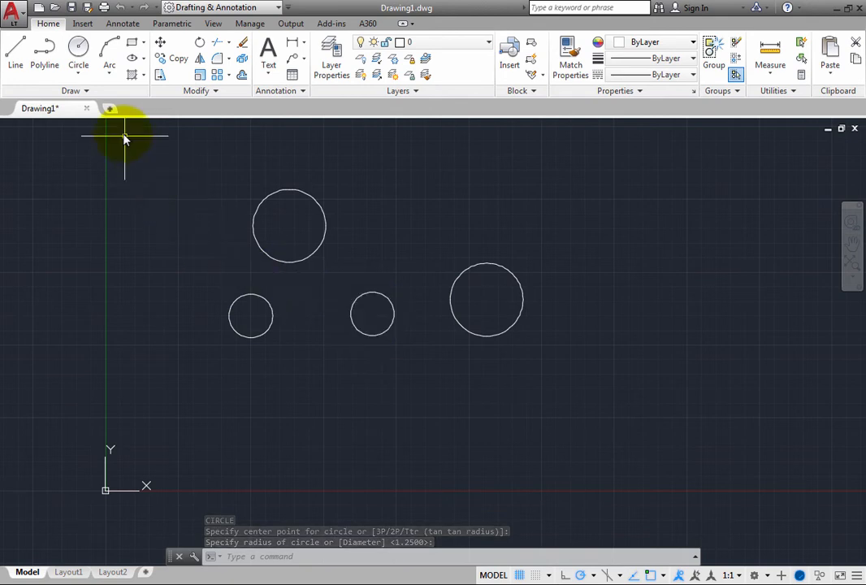
Draw a fifth circle with the Center, Diameter method at lower right, sizing its diameter by a click
left_click(78, 65)
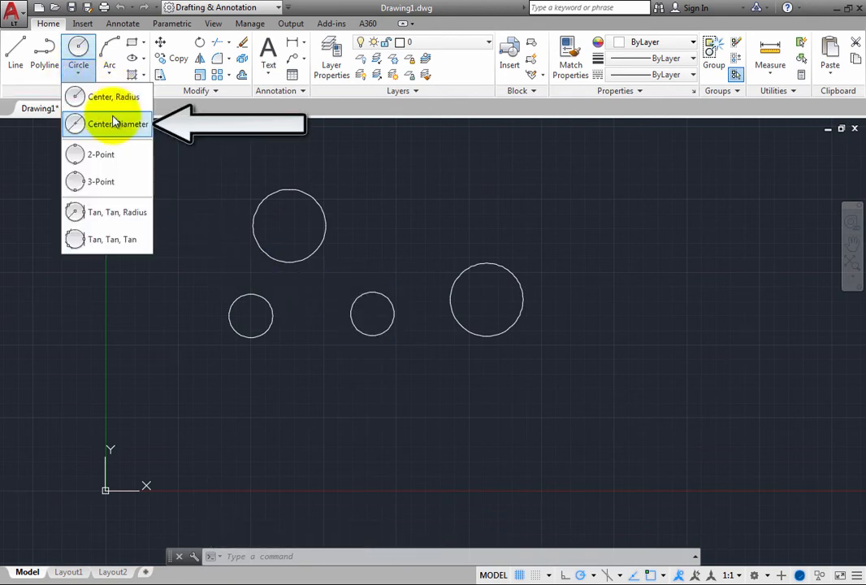
mouse_move(117, 123)
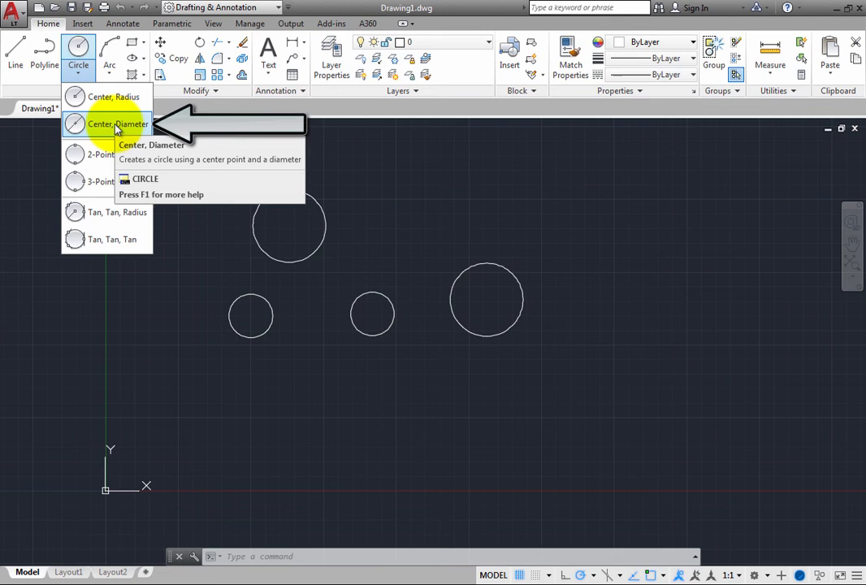
left_click(117, 123)
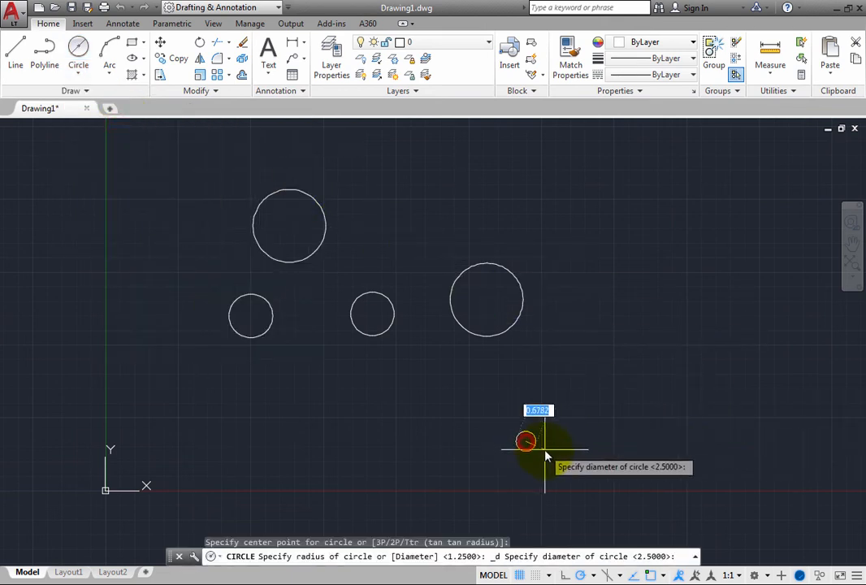
mouse_move(607, 471)
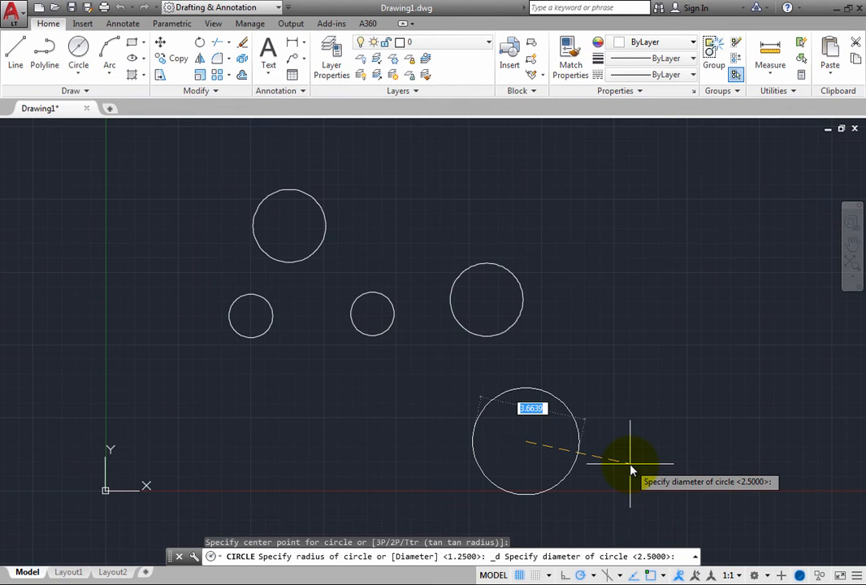
type("d")
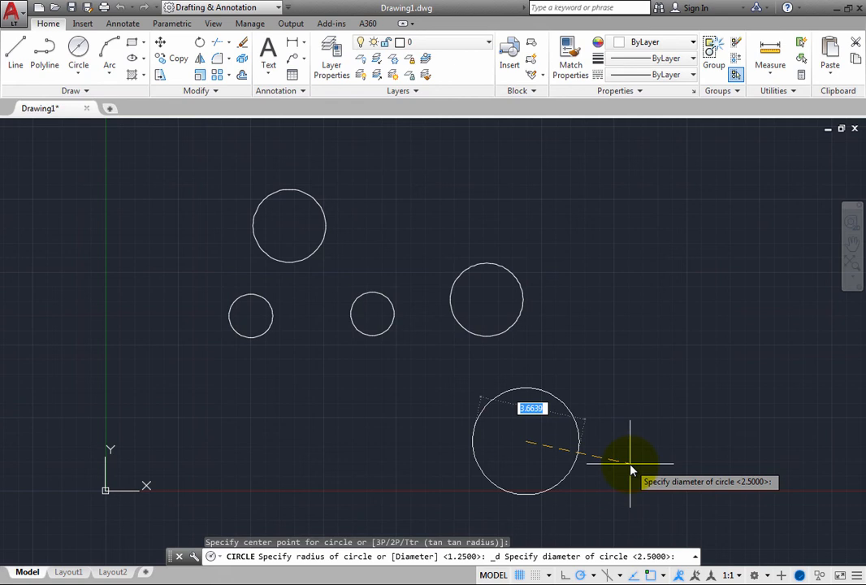
left_click(630, 468)
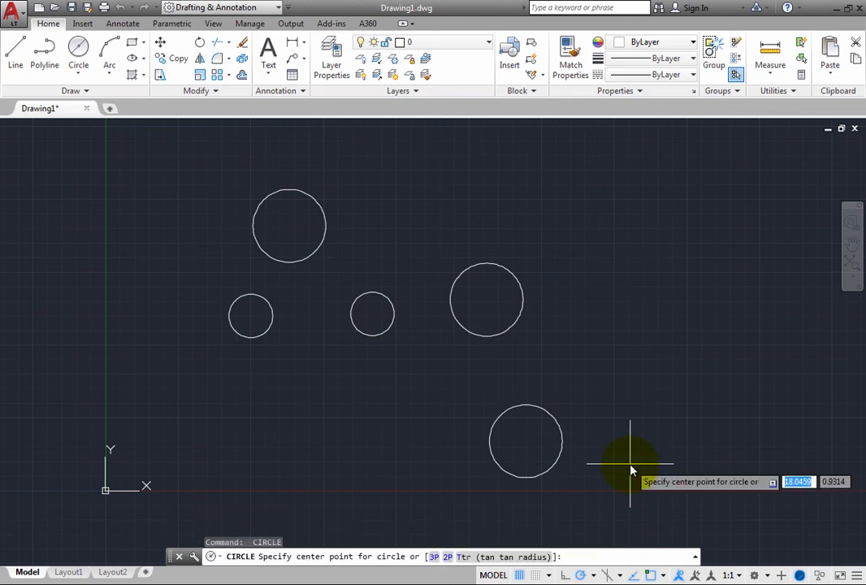
mouse_move(305, 422)
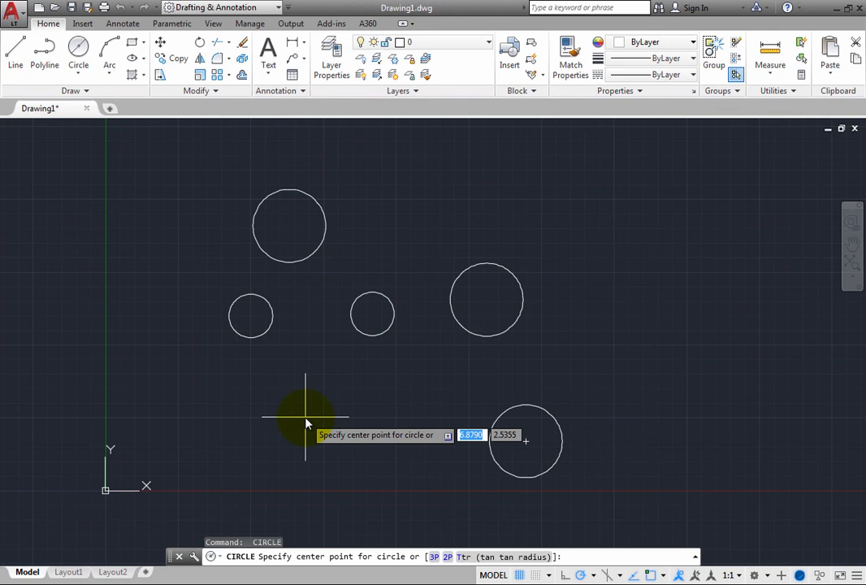
Place a sixth circle's center at lower left and choose the Diameter option from the shortcut menu
left_click(305, 425)
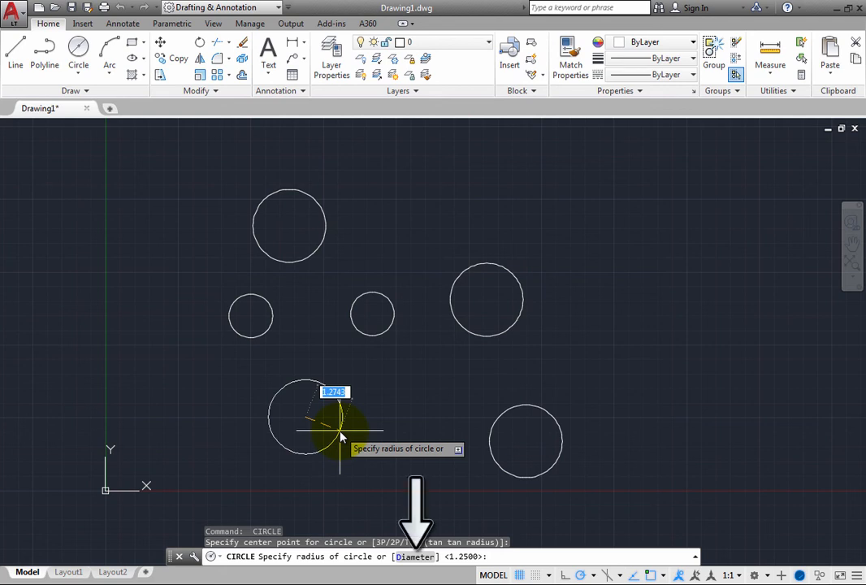
key("d")
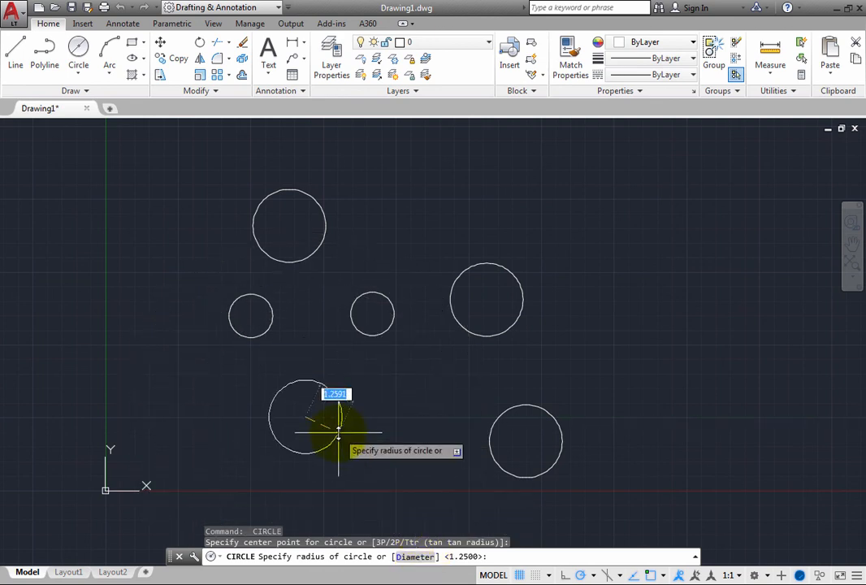
right_click(335, 419)
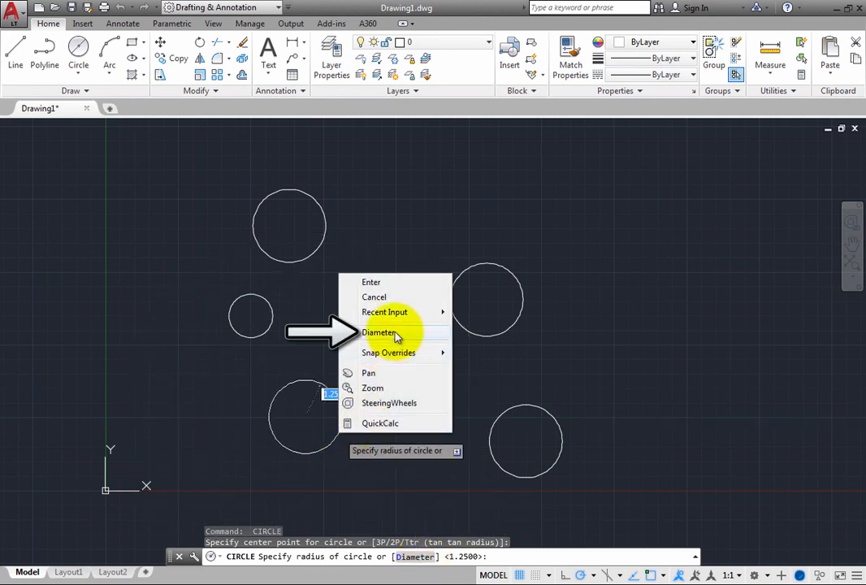